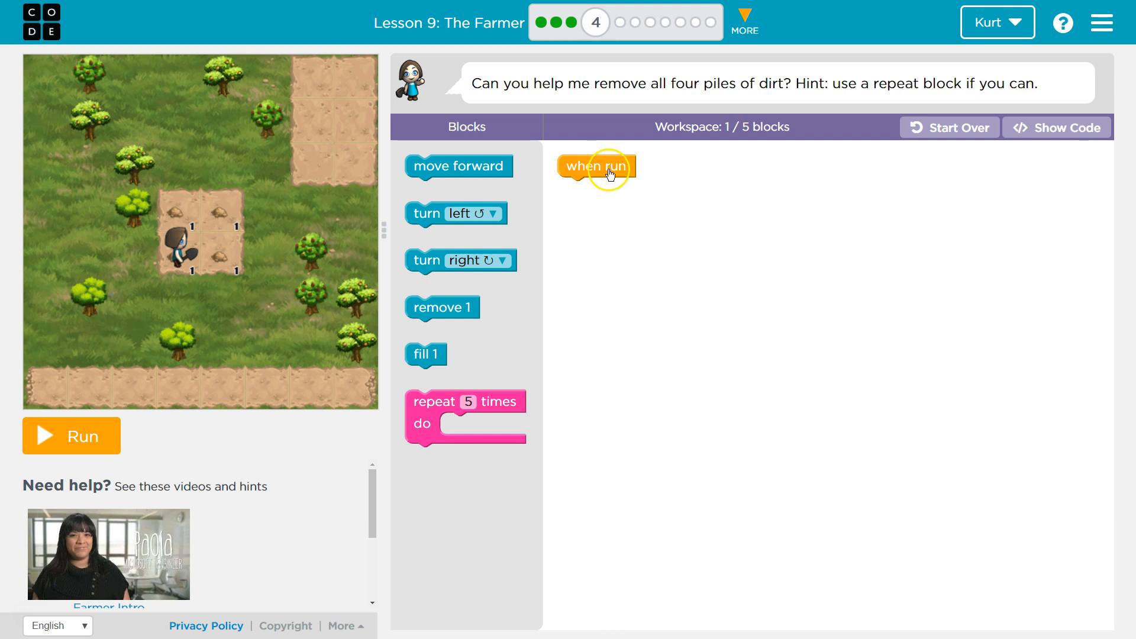
mouse_move(766, 129)
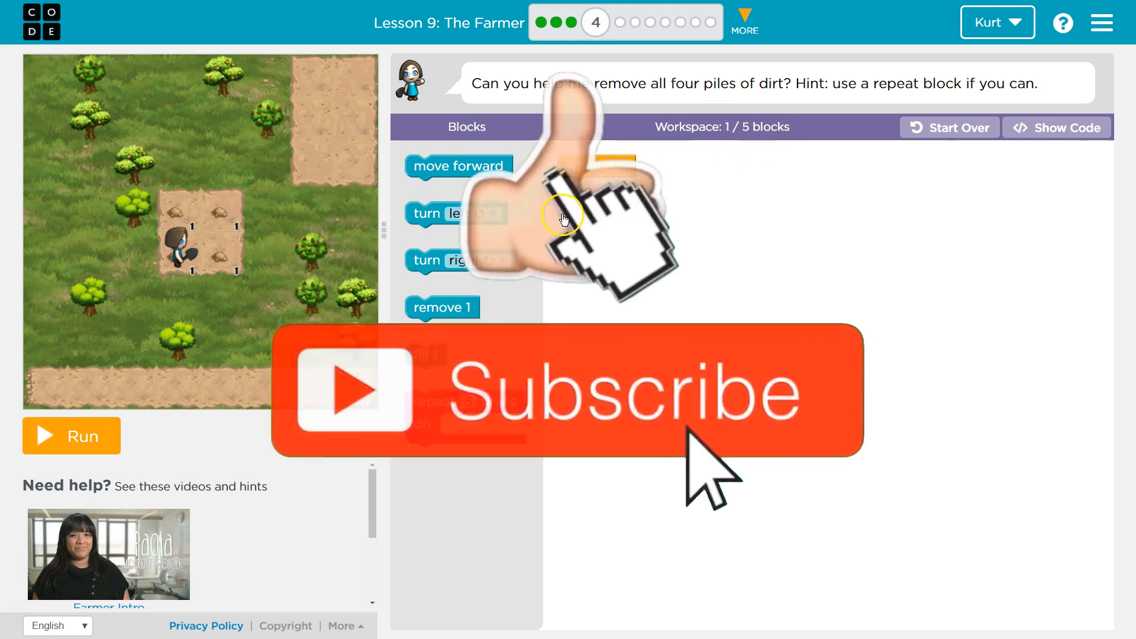
- Snap remove 1 and move forward blocks under when run
click(71, 436)
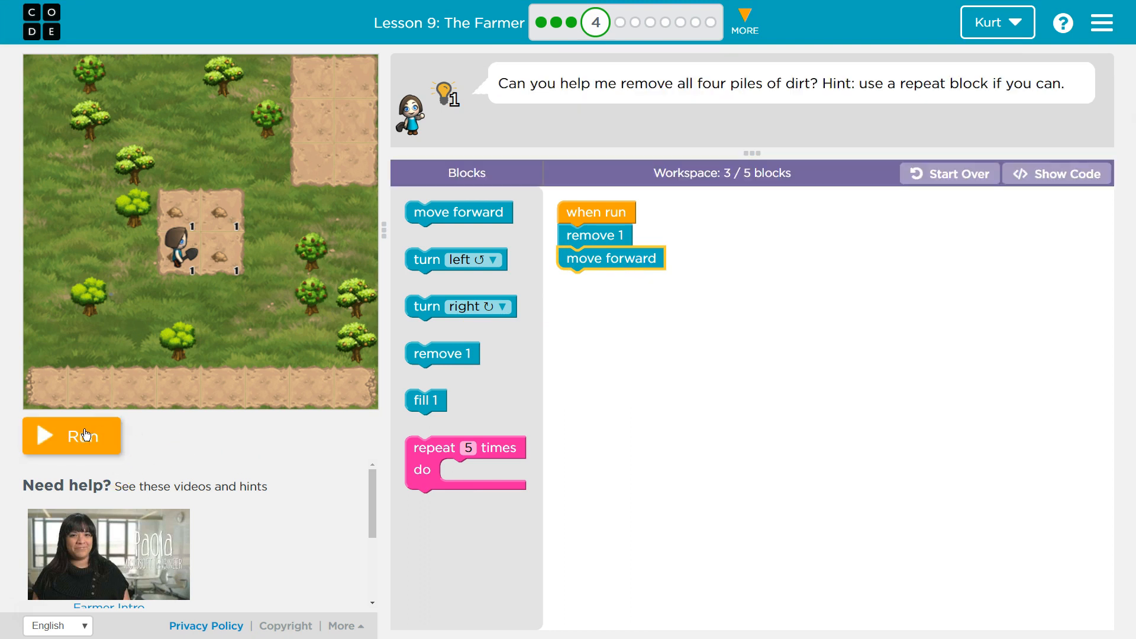
- Test-run the program, add remove 1 and turn left blocks, and run again
click(71, 436)
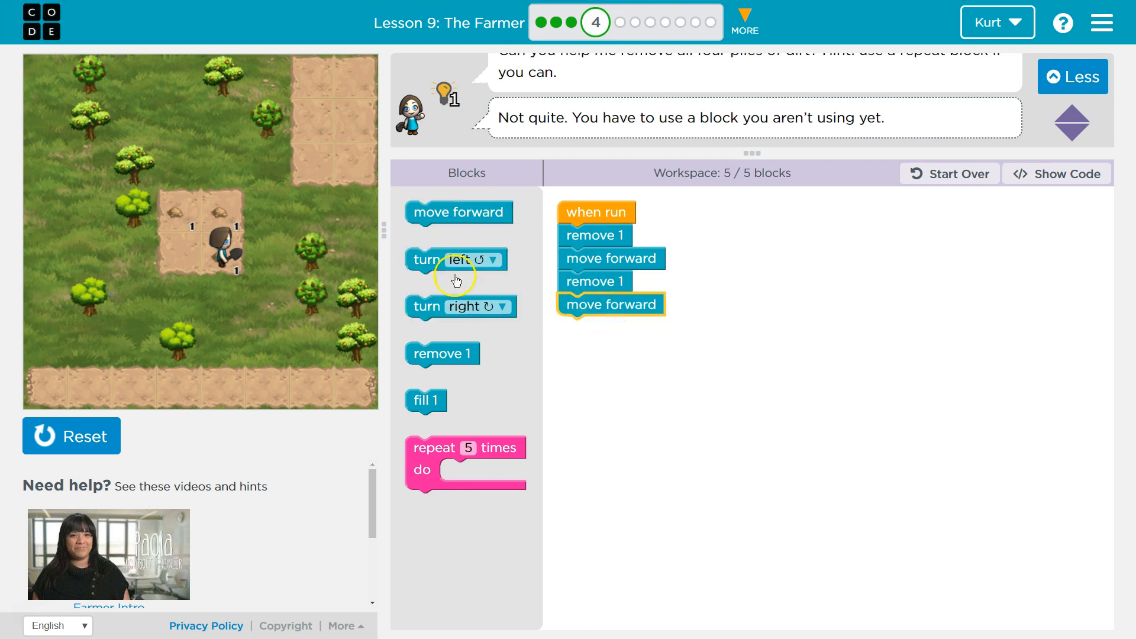
mouse_move(424, 312)
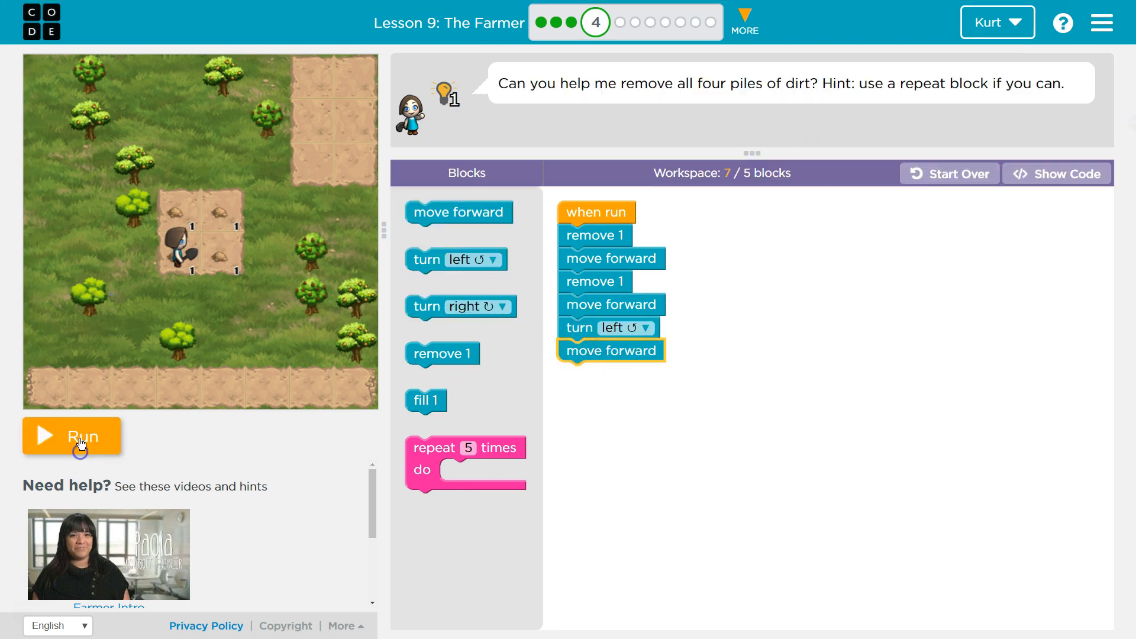
click(71, 436)
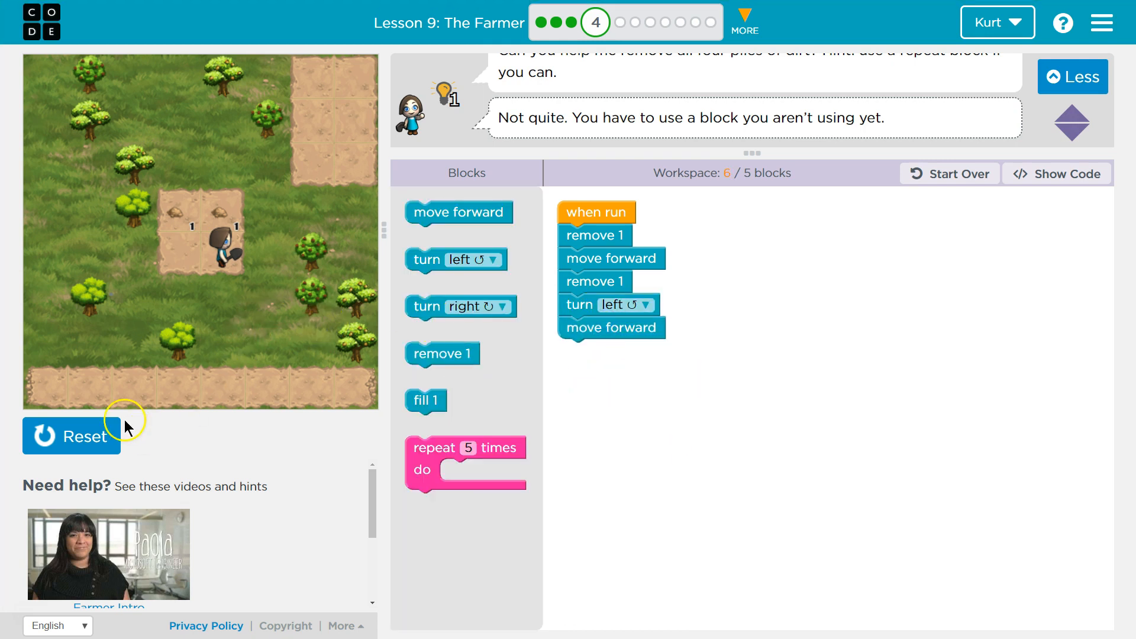
- Append remove 1, turn left and move forward, reset the farmer, and run the nine-block program
click(1072, 77)
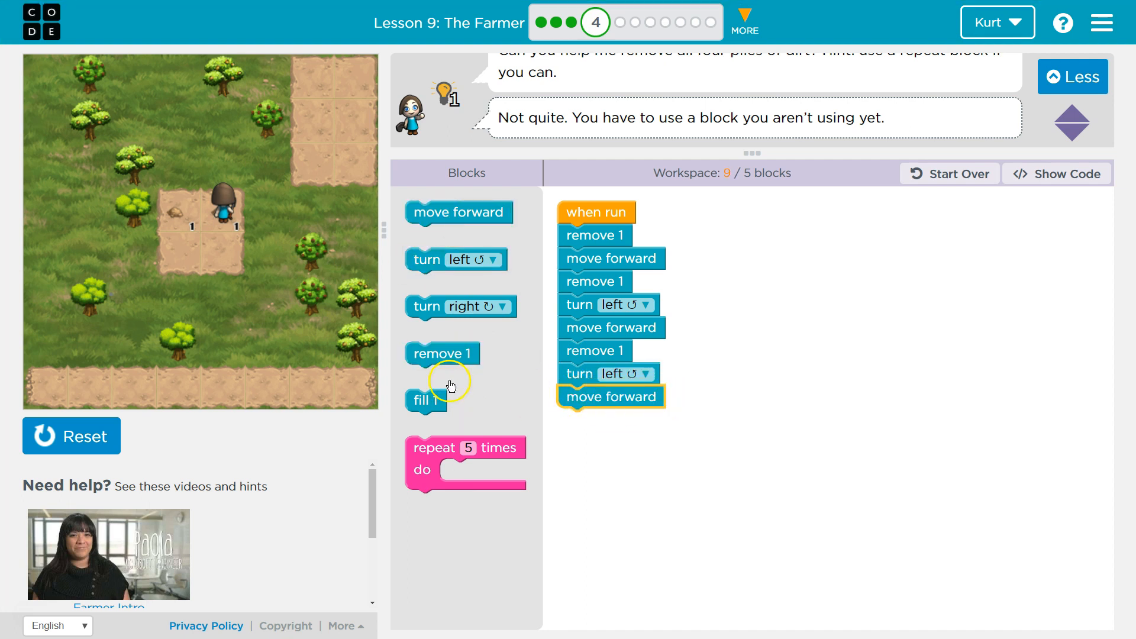
click(71, 435)
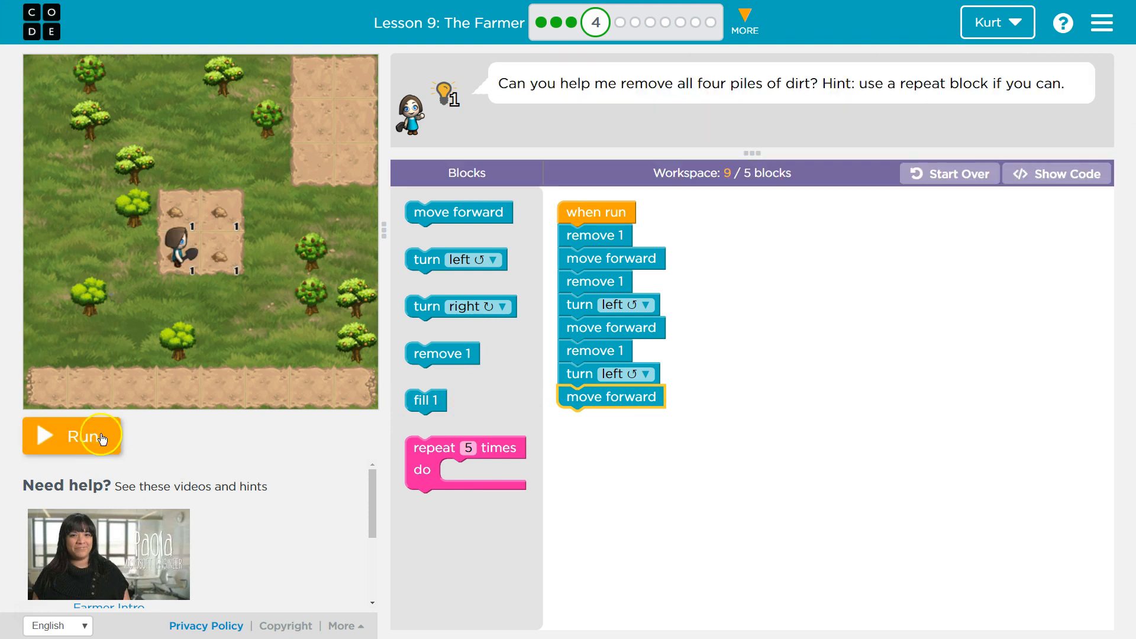
click(71, 436)
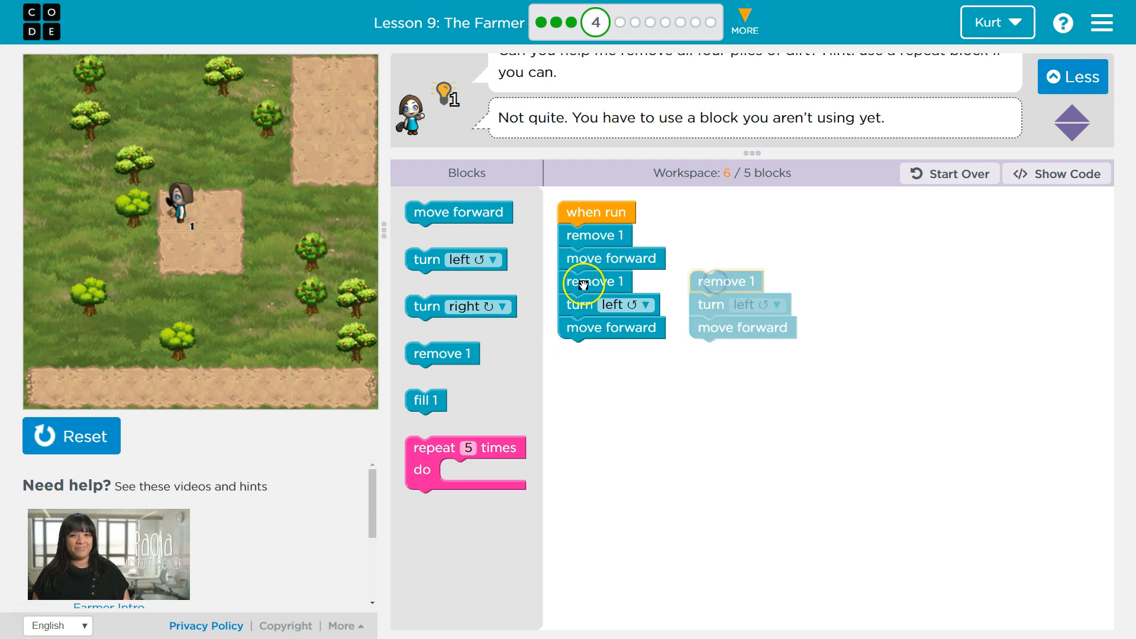
mouse_move(649, 279)
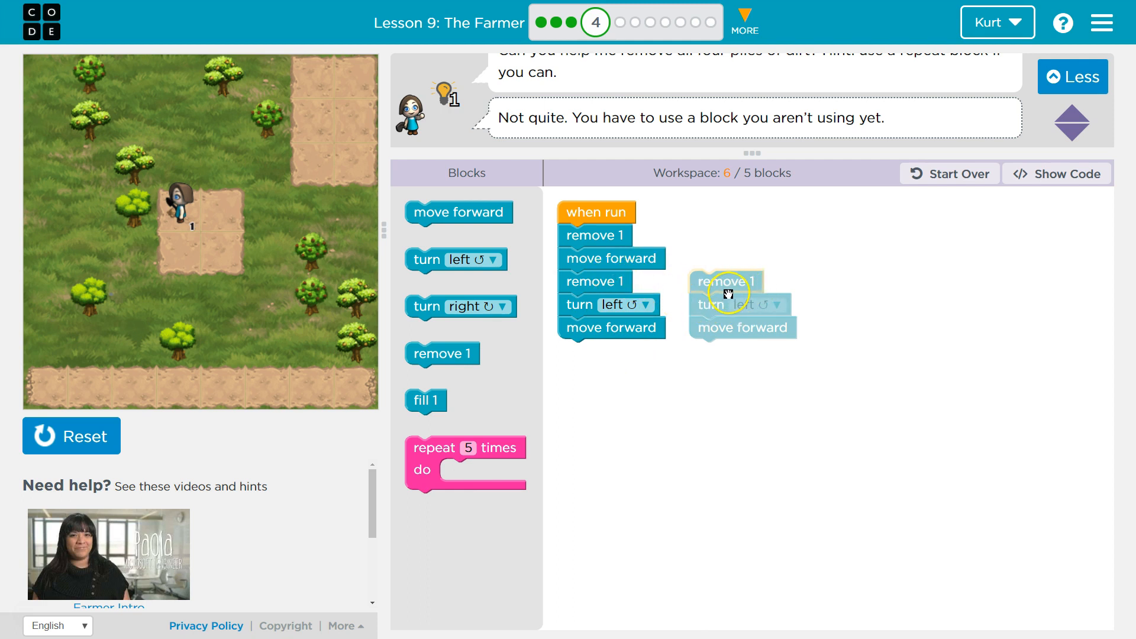
mouse_move(652, 293)
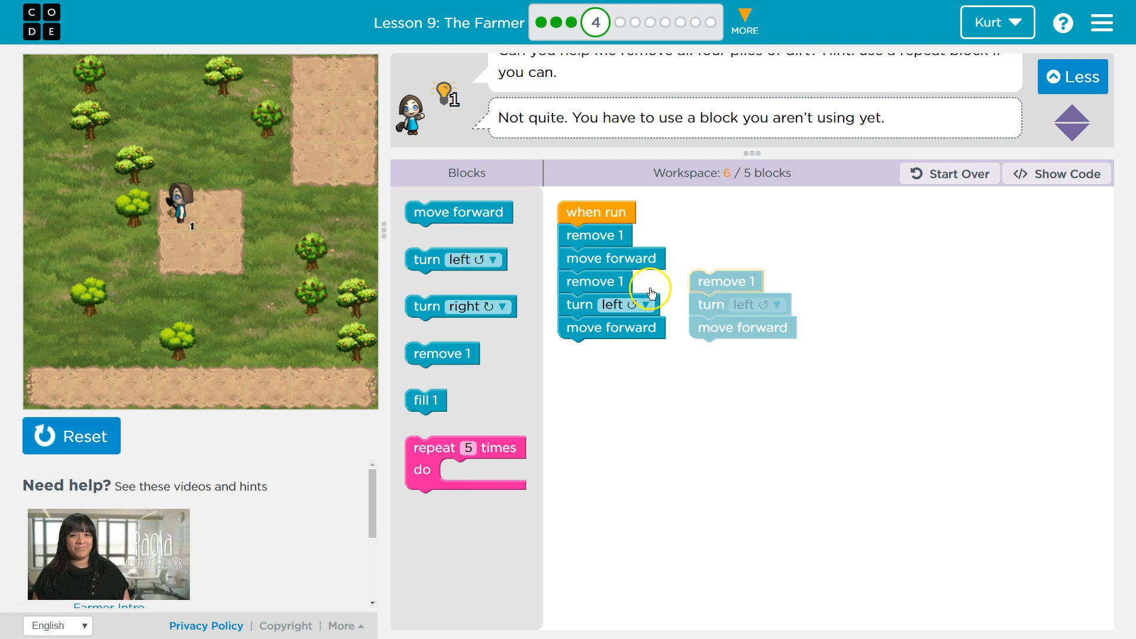
mouse_move(690, 303)
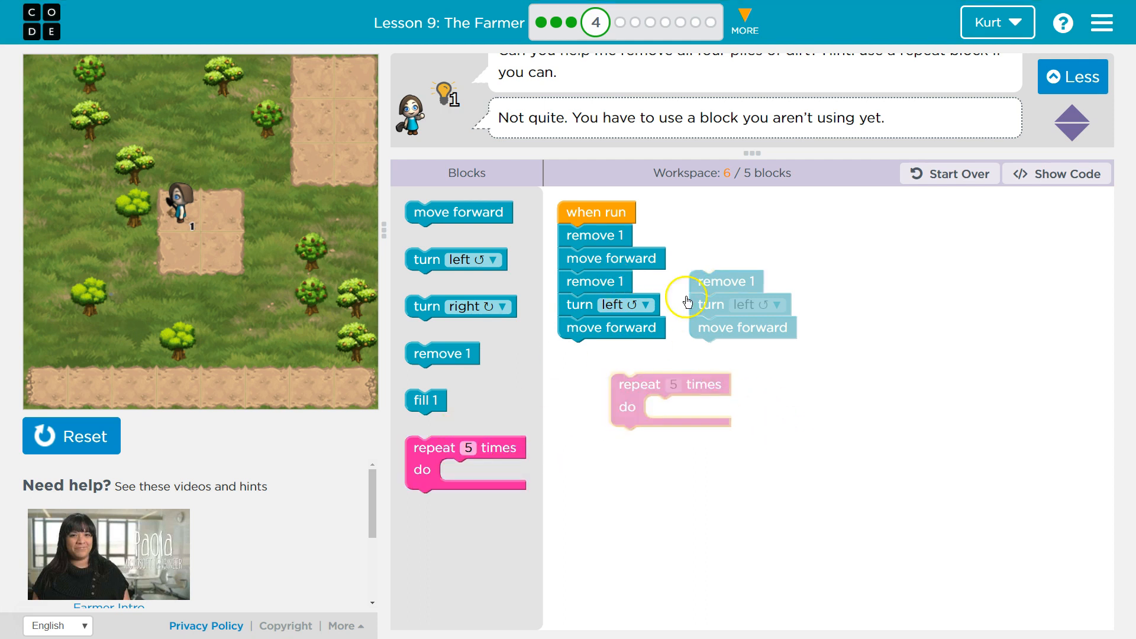
mouse_move(194, 259)
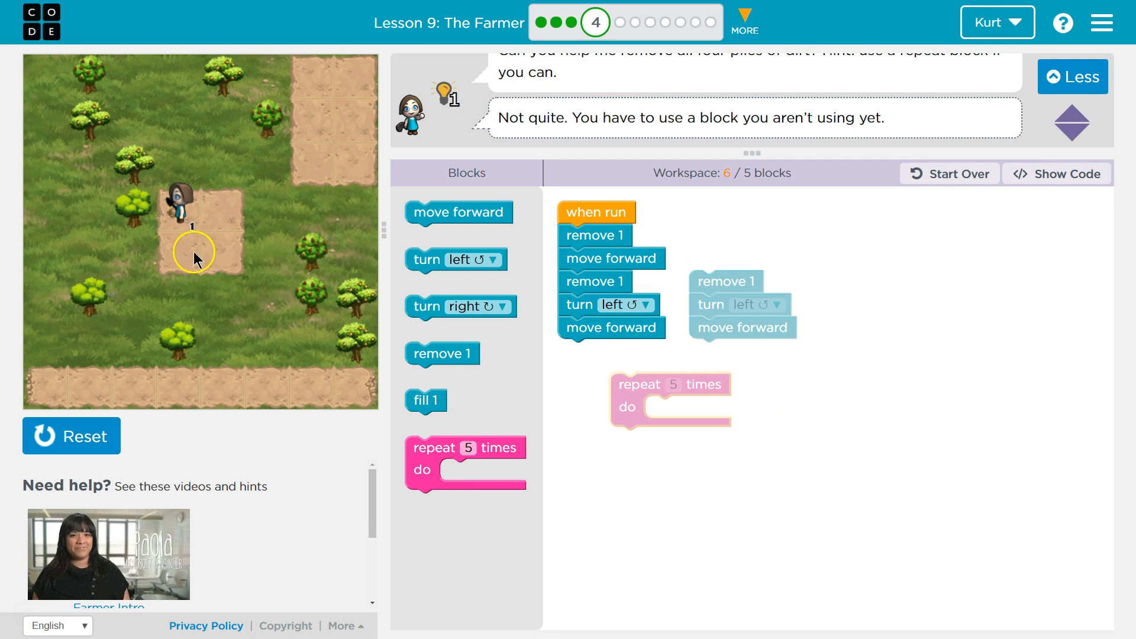
mouse_move(572, 290)
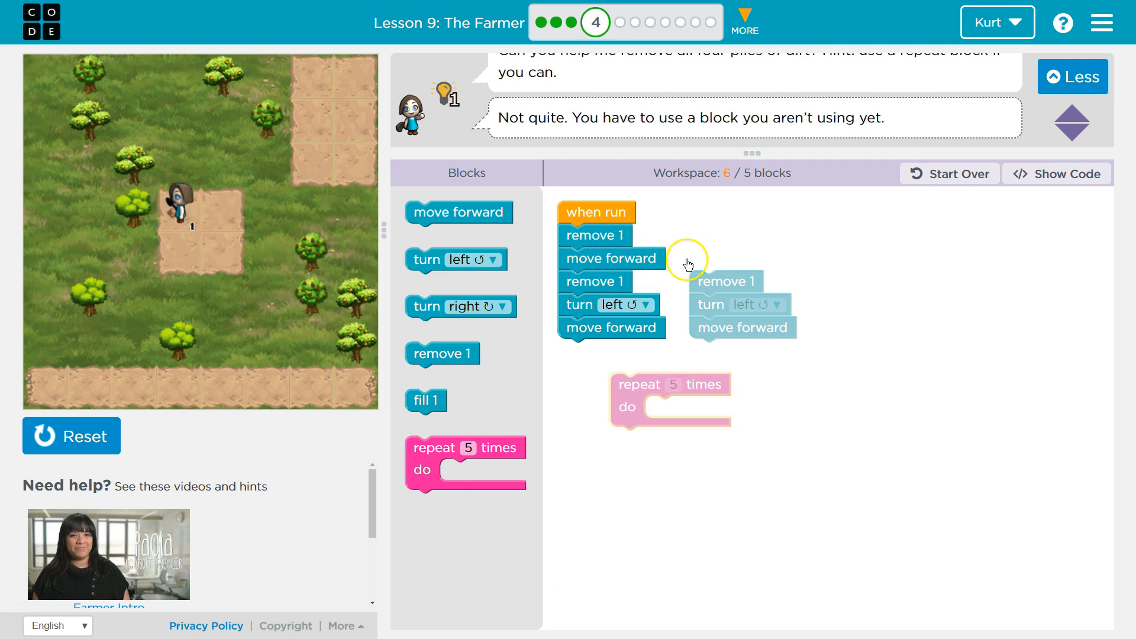
mouse_move(613, 236)
text(3)
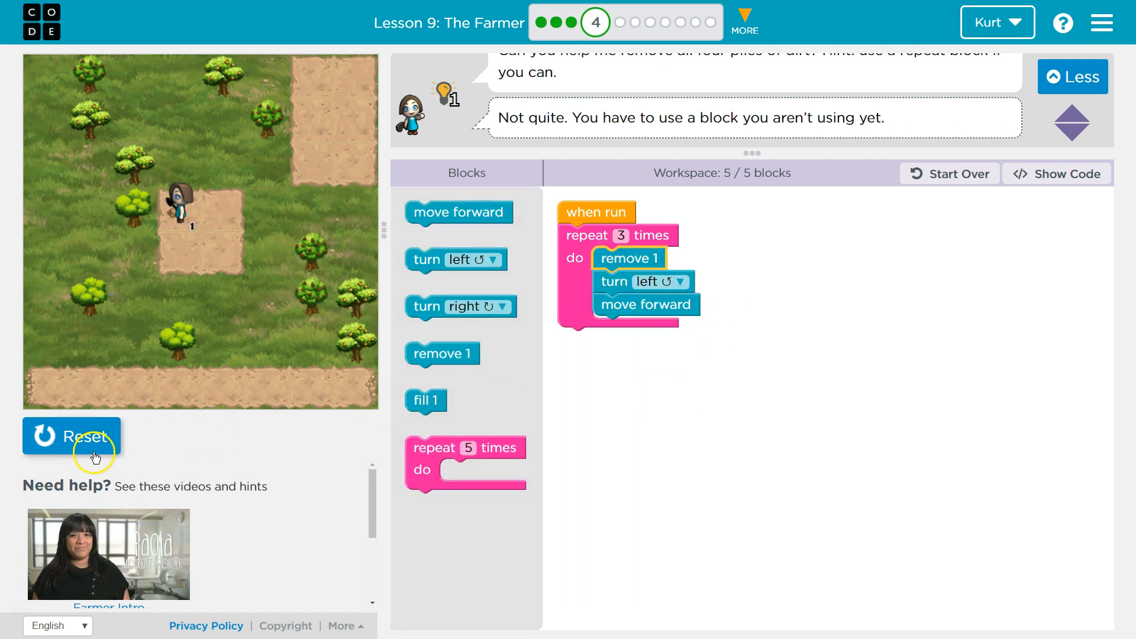
- Reset the farmer and run the repeat 3 times loop version
click(71, 436)
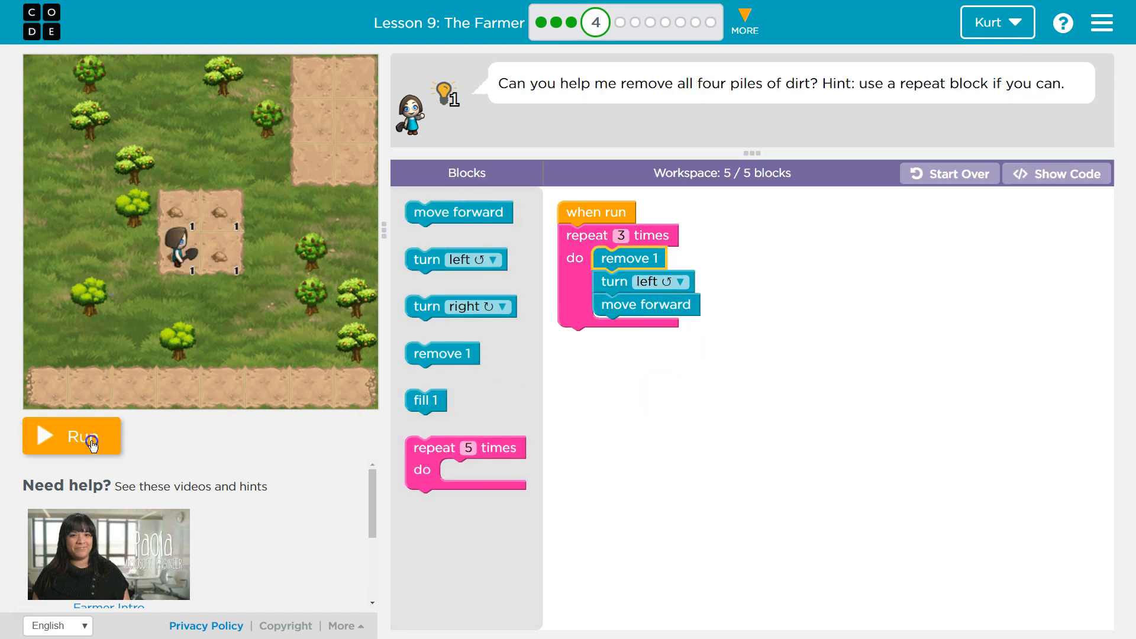
click(70, 435)
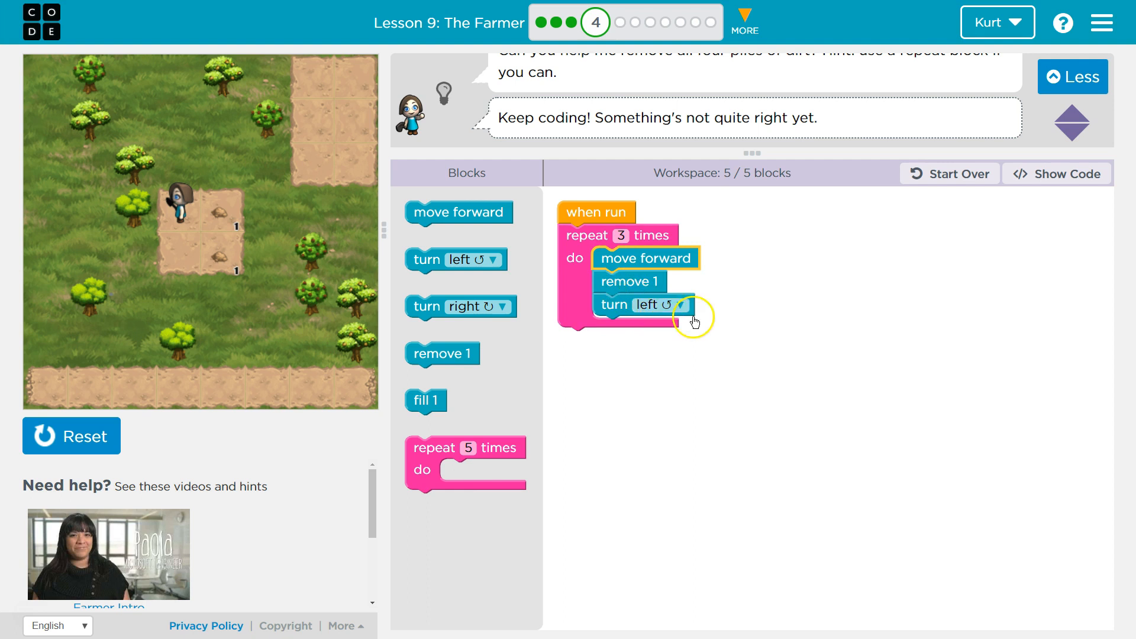
mouse_move(667, 313)
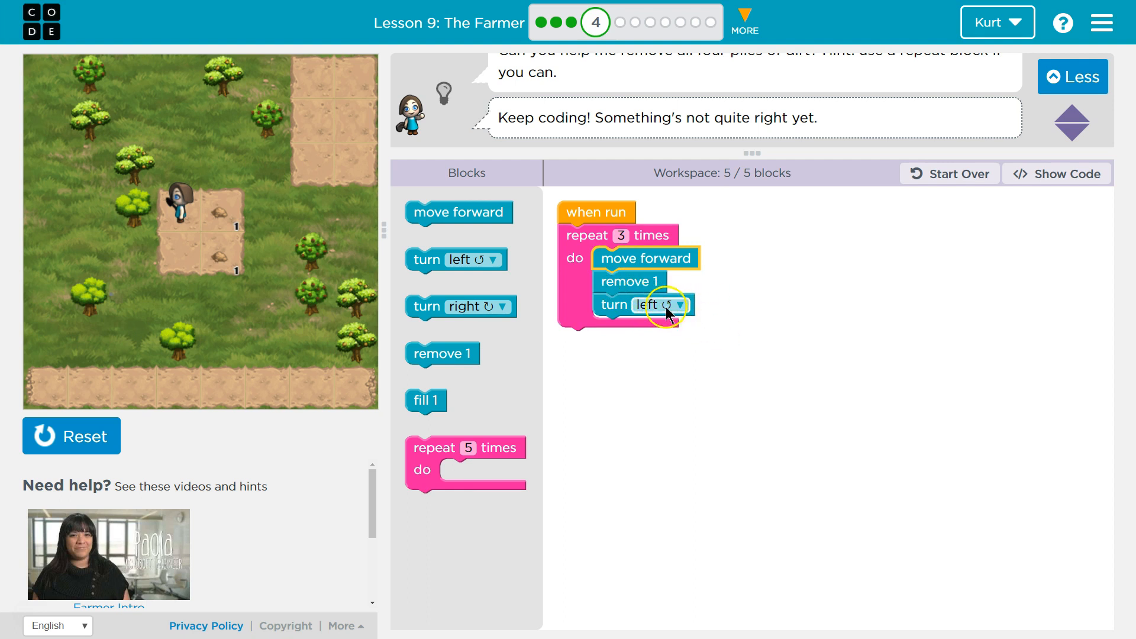
mouse_move(613, 239)
text(4)
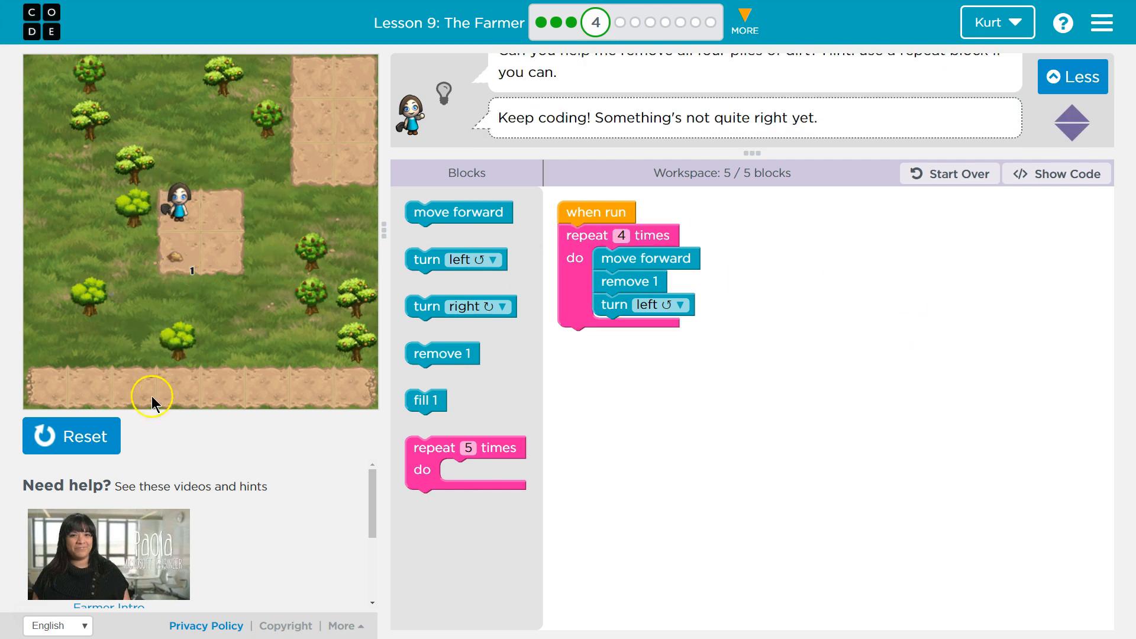
- Set the repeat count to 4, reset the farmer, and run the loop again
click(71, 436)
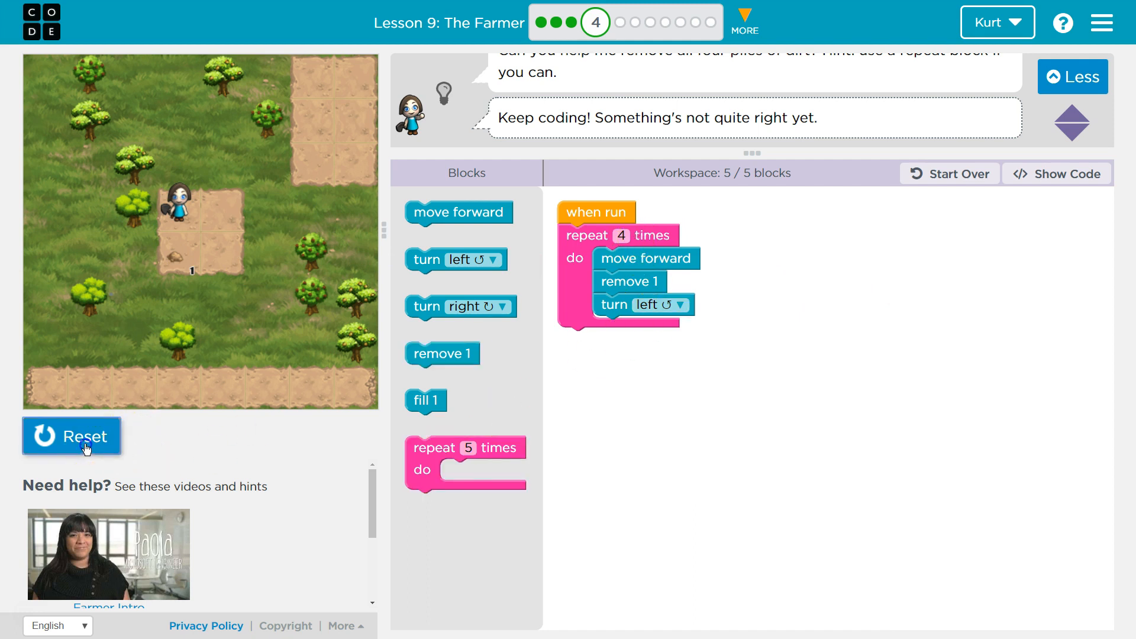
click(72, 435)
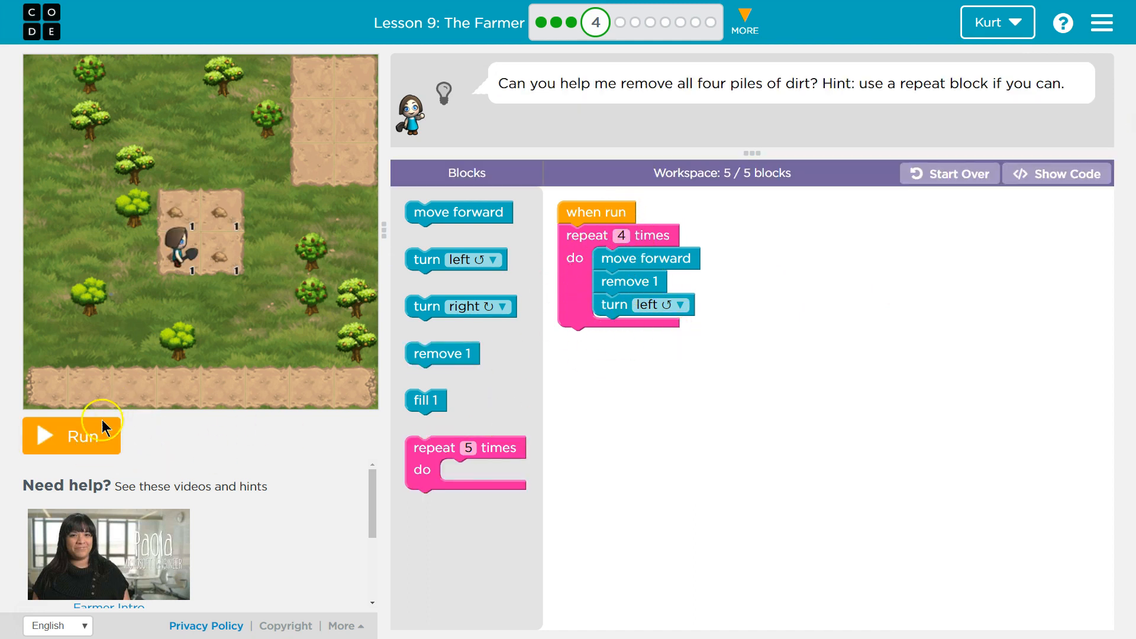
click(71, 435)
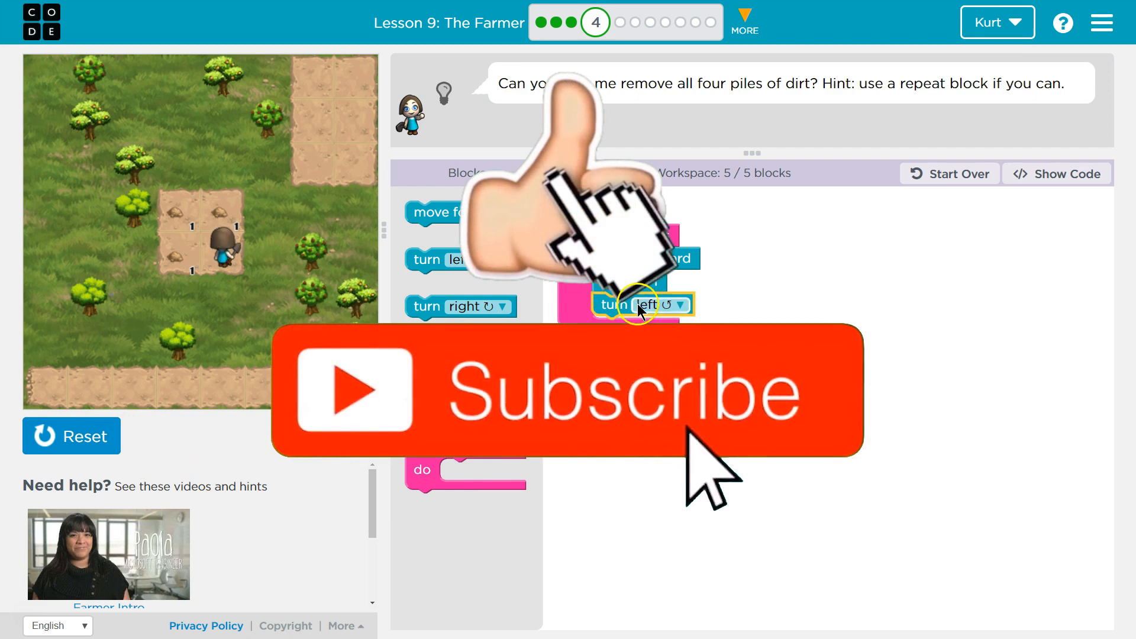